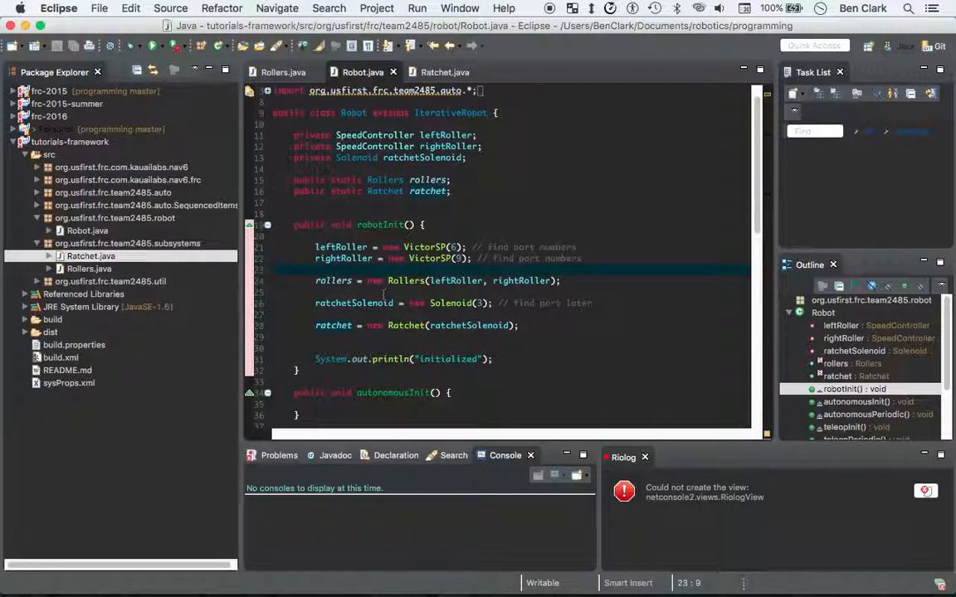
Scroll Robot.java down to robotInit, ready for a new line after the ratchet creation.
scroll(down, 3)
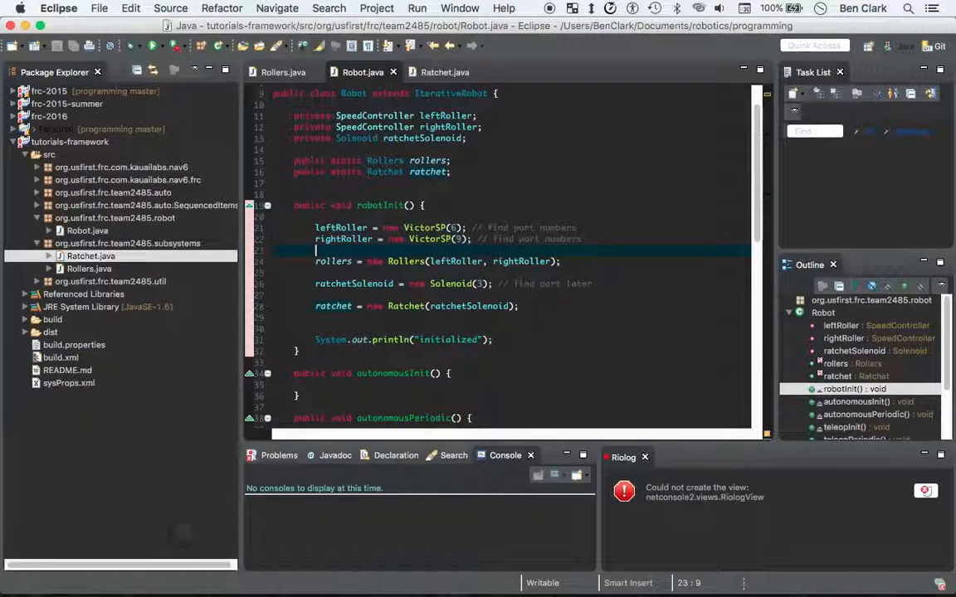
scroll(down, 3)
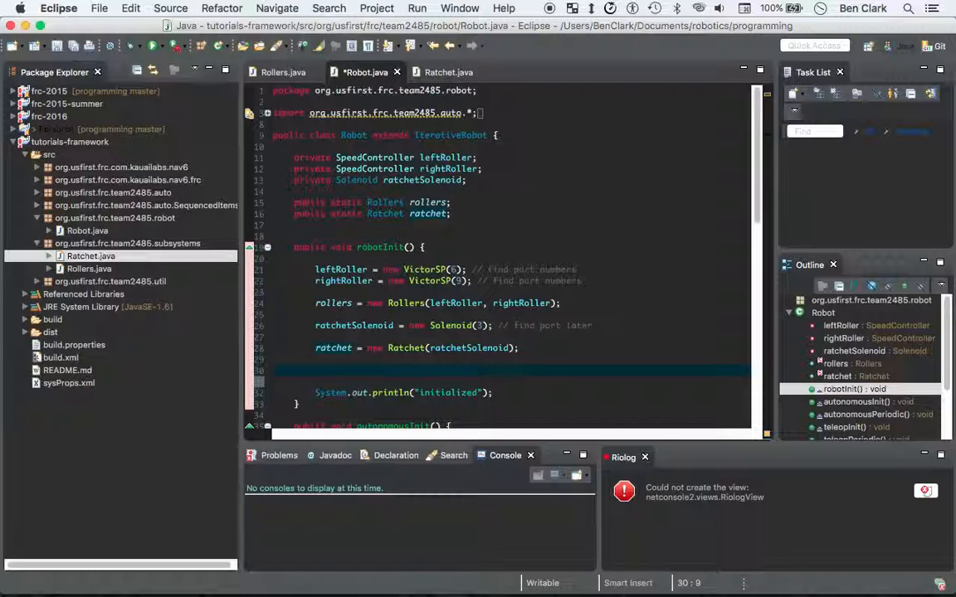
Write Controllers.set(driverController, operatorJoystick1, operatorJoystick2); after the Ratchet creation.
text(Co)
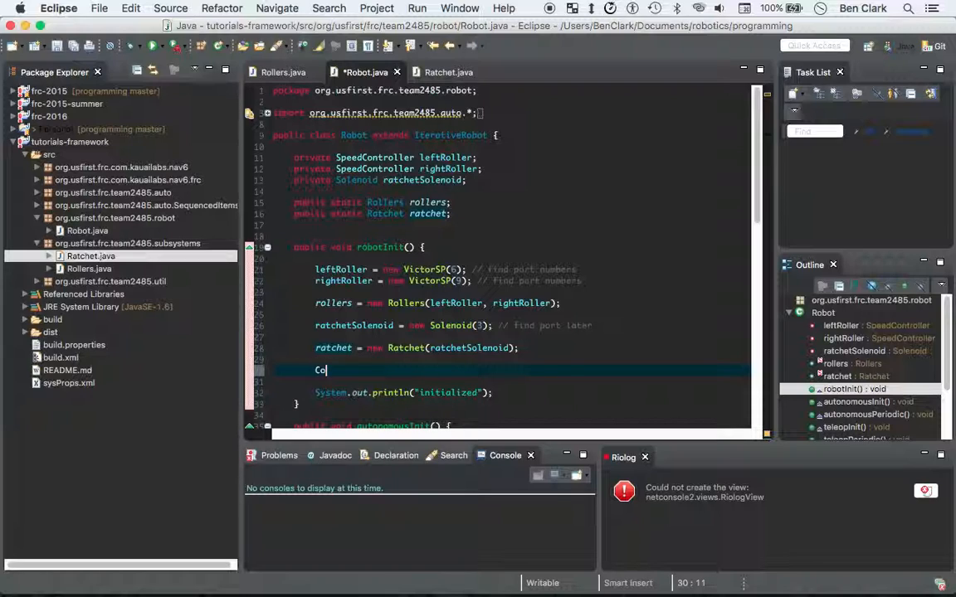
text(ntrollers)
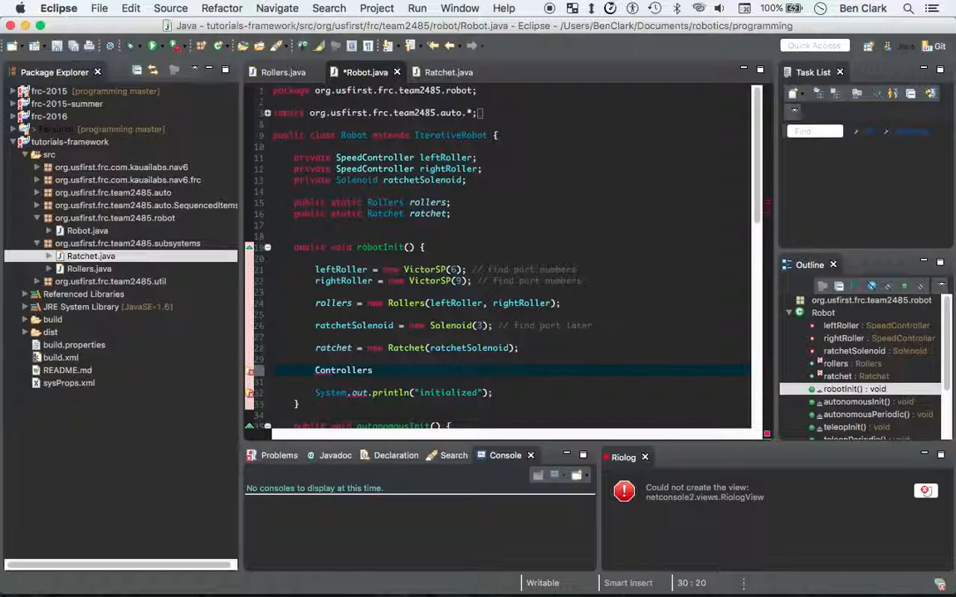
text(.)
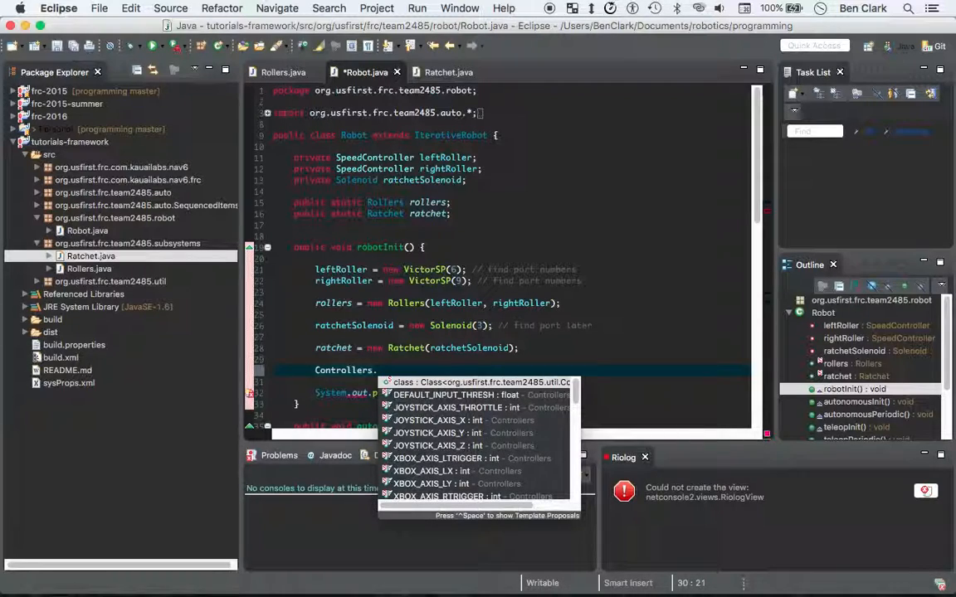
text(.set(driverController, operatorJoystick1, operatorJoystick2);)
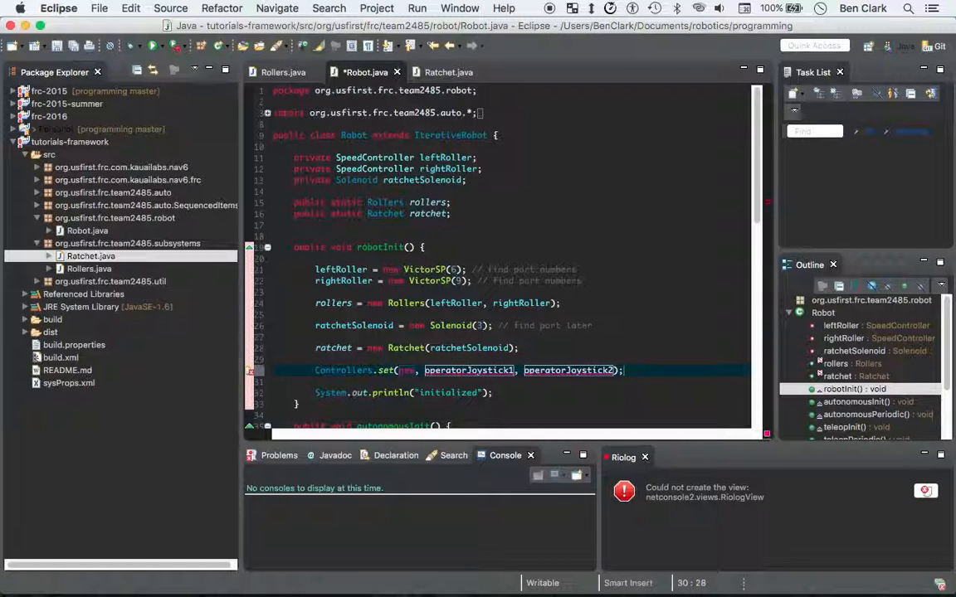
Change the Controllers.set arguments to new Joystick objects on ports 0 through 3.
text(Joy,)
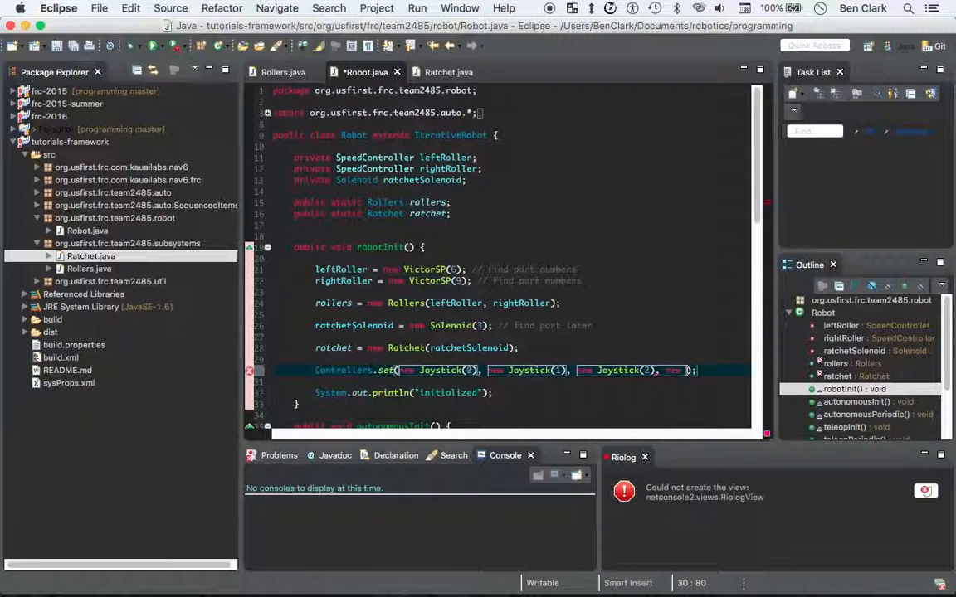
text(Joystik)
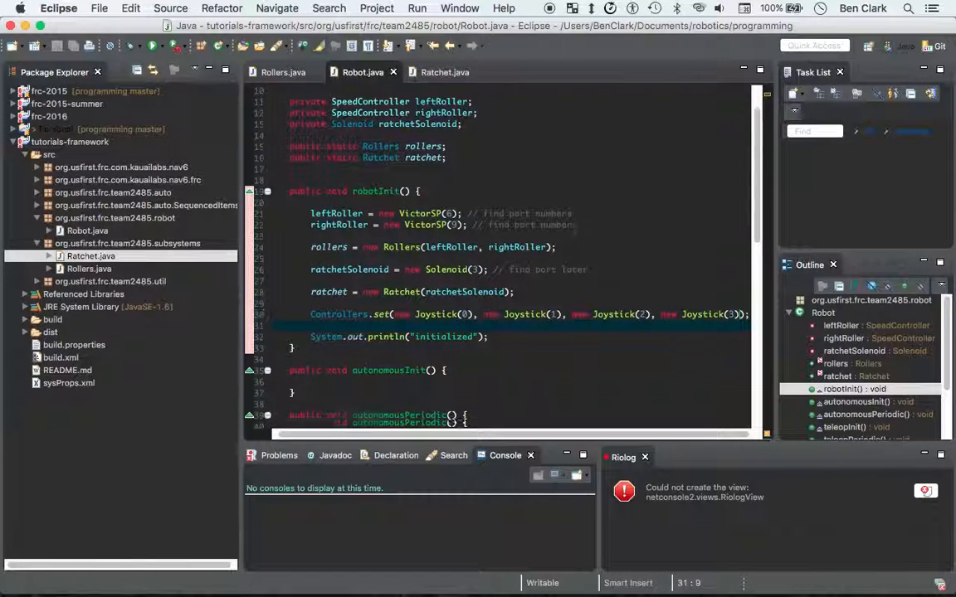
Set button 1 in getOperatorLeftJoystickButton() of teleopPeriodic's first if condition.
scroll(down, 3)
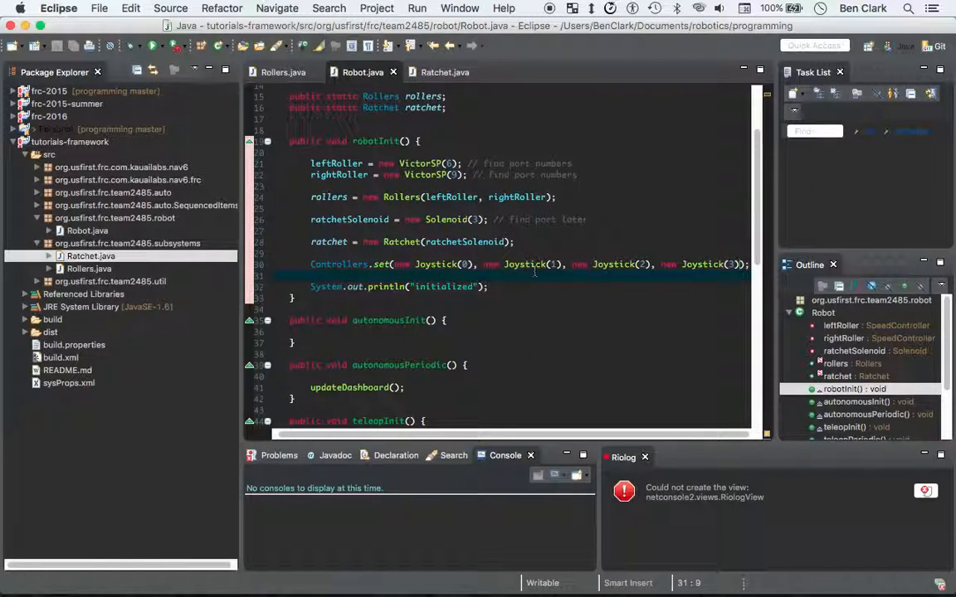
click(534, 285)
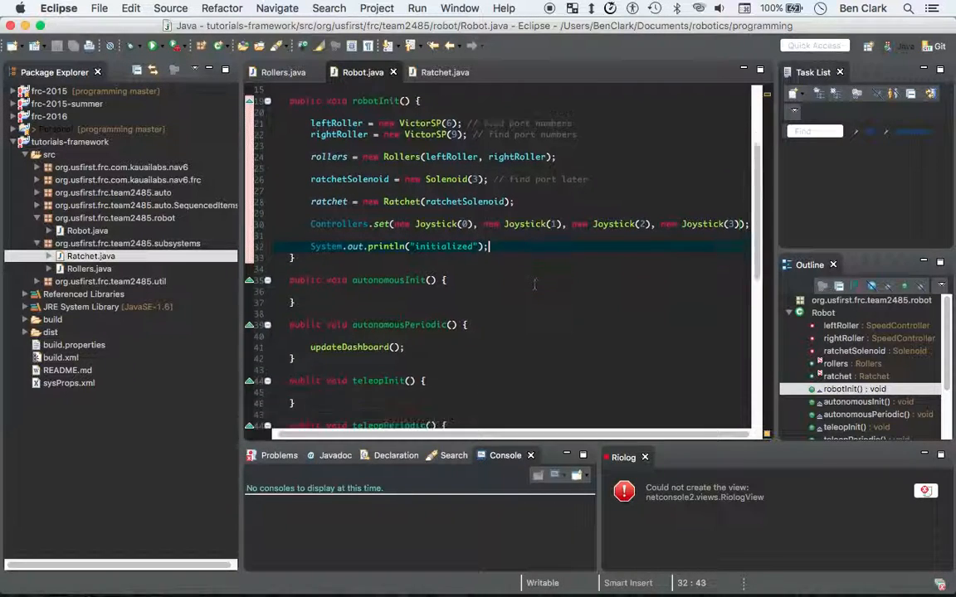
scroll(down, 3)
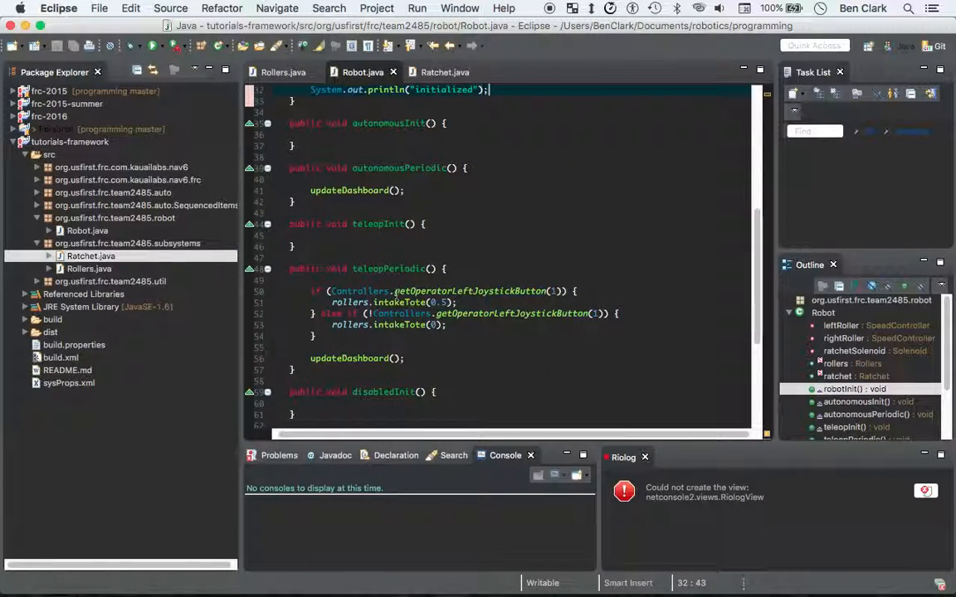
mouse_move(349, 358)
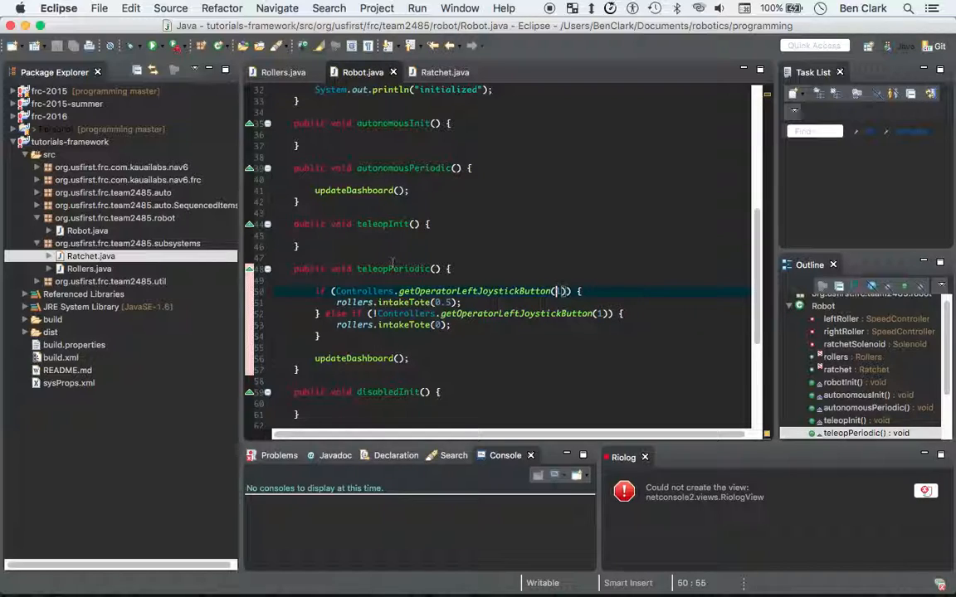
text(1)
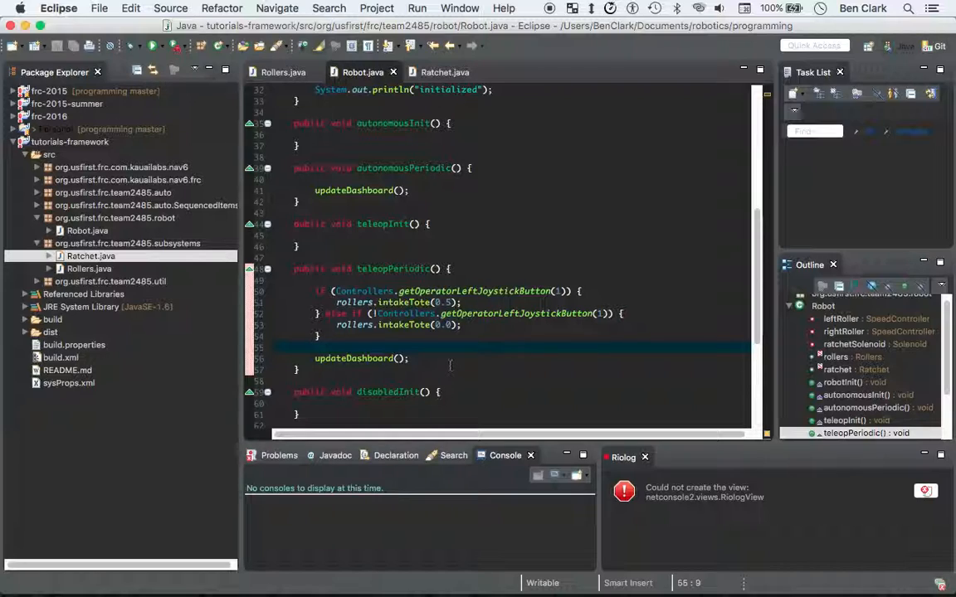
Place the cursor after the else-if block to view the Controllers class Javadoc.
click(418, 359)
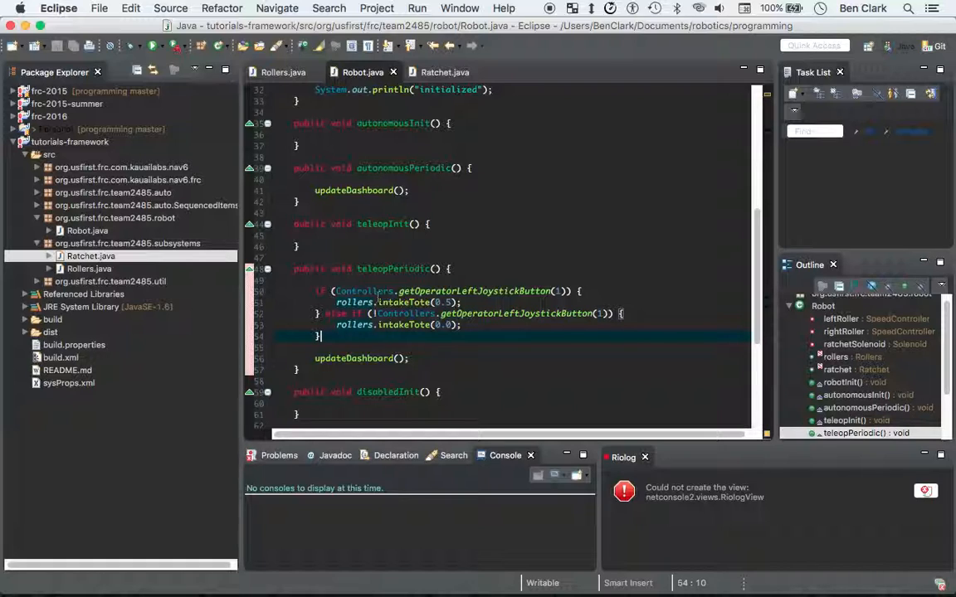
mouse_move(363, 292)
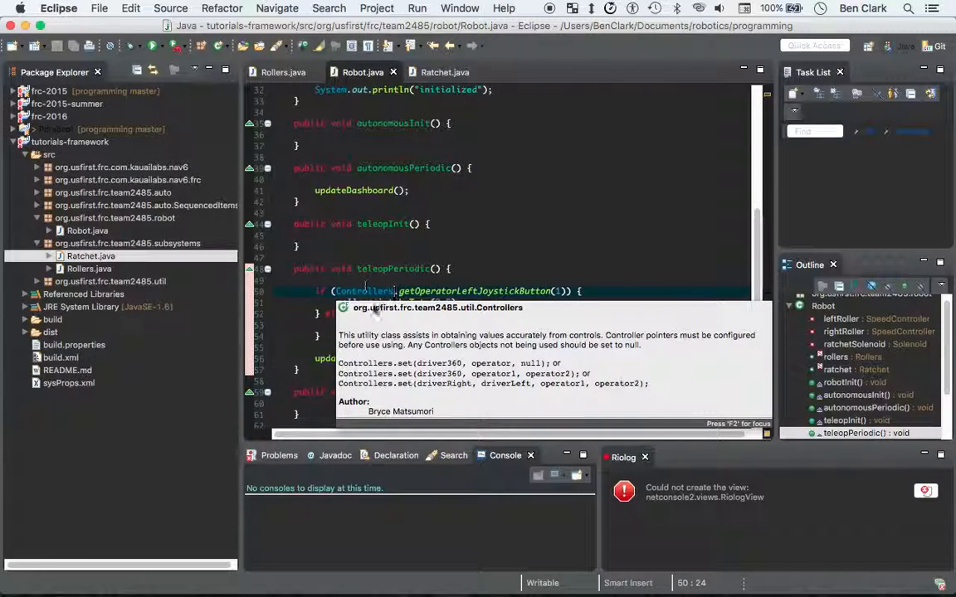